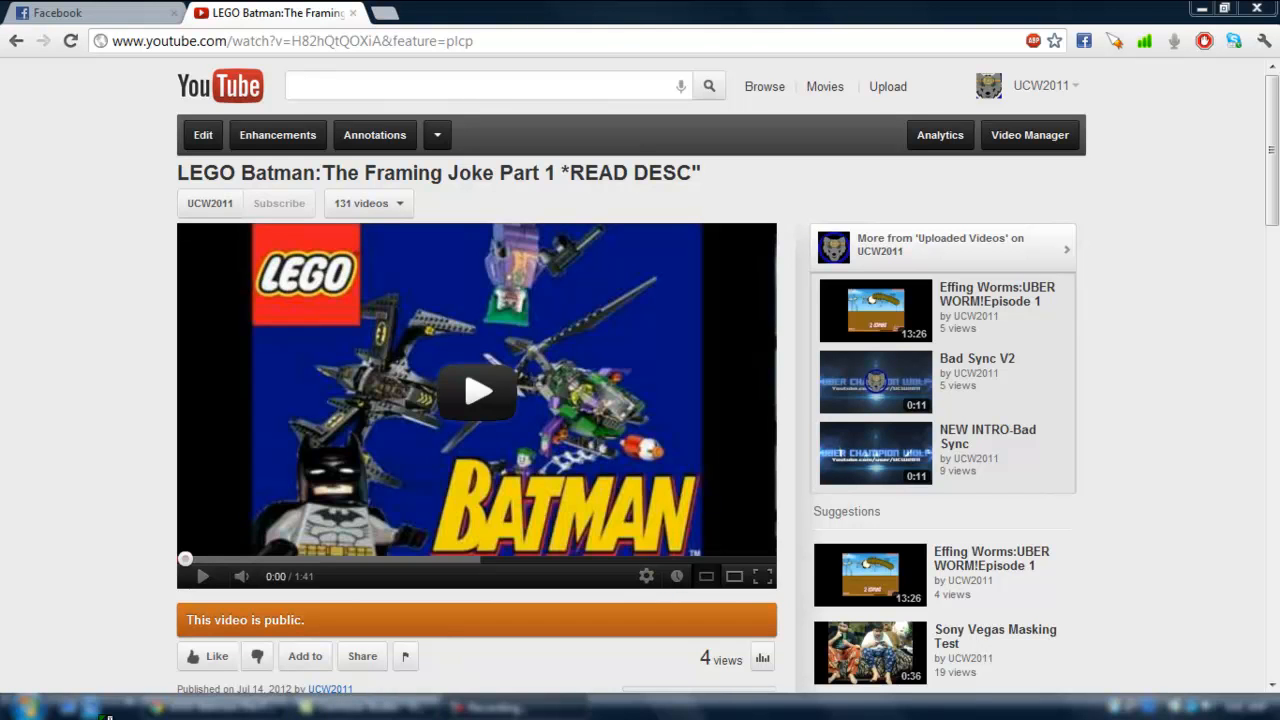
mouse_move(17, 467)
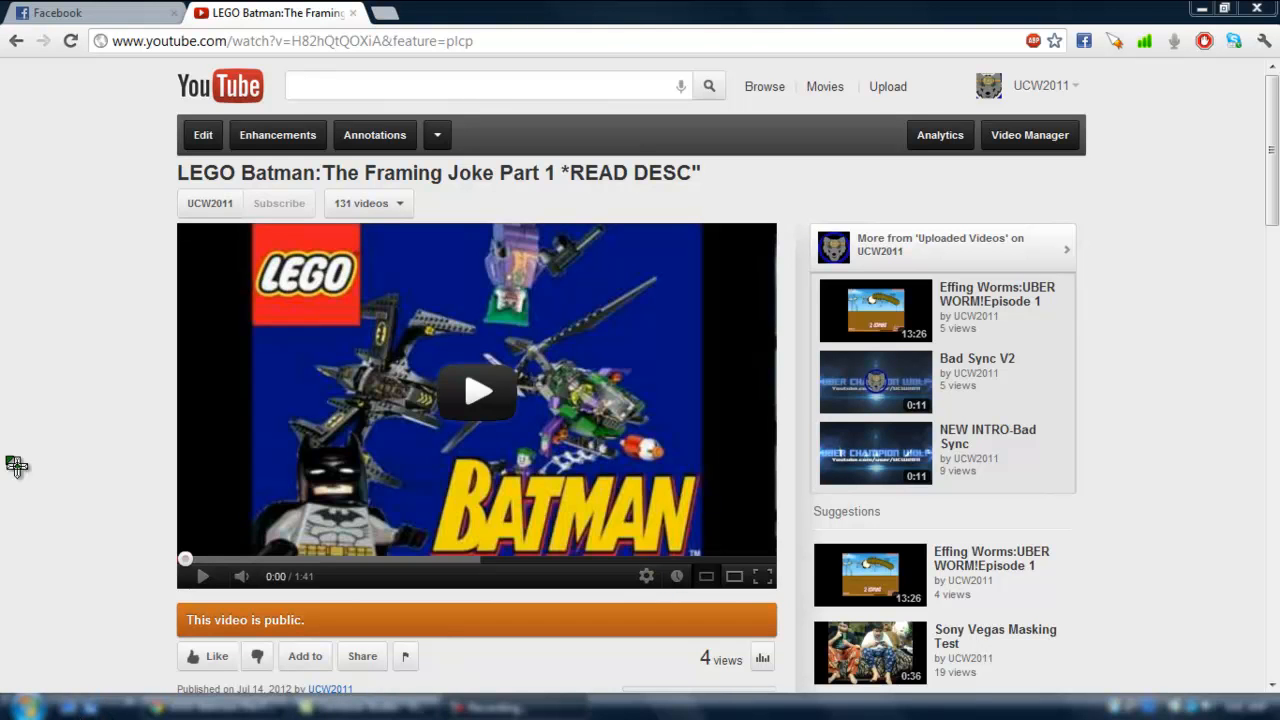
mouse_move(12, 390)
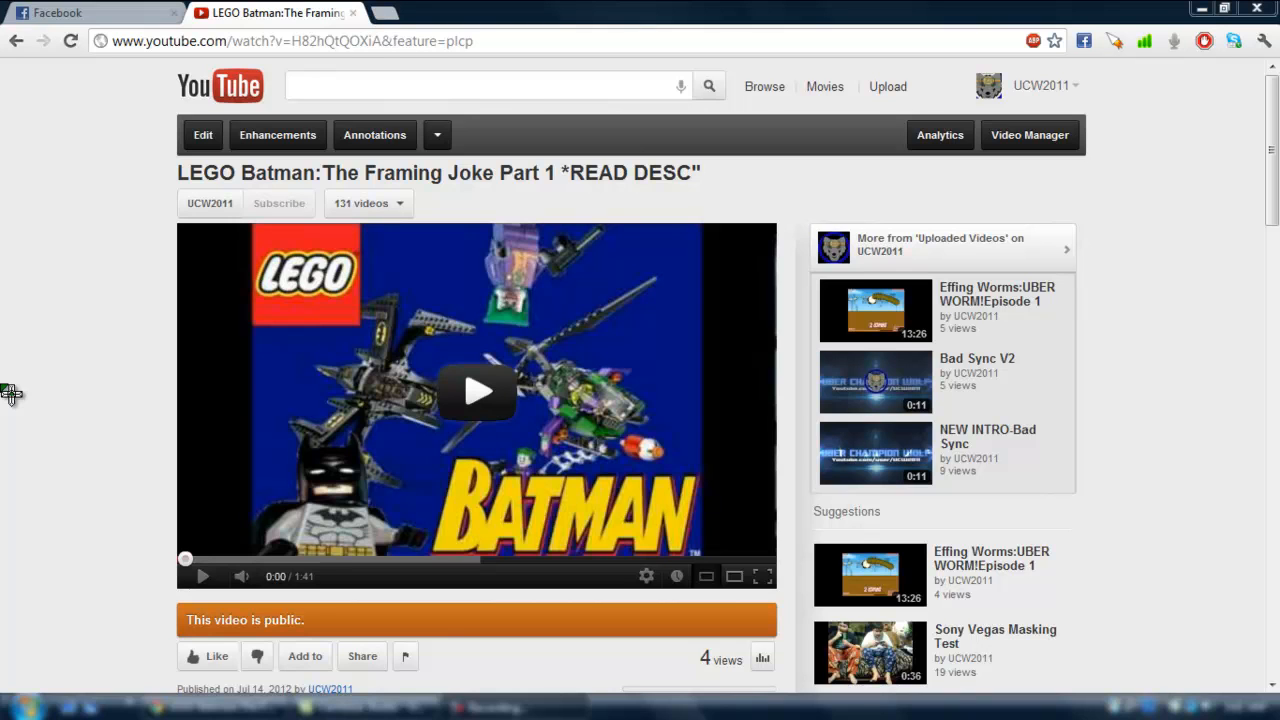
mouse_move(150, 160)
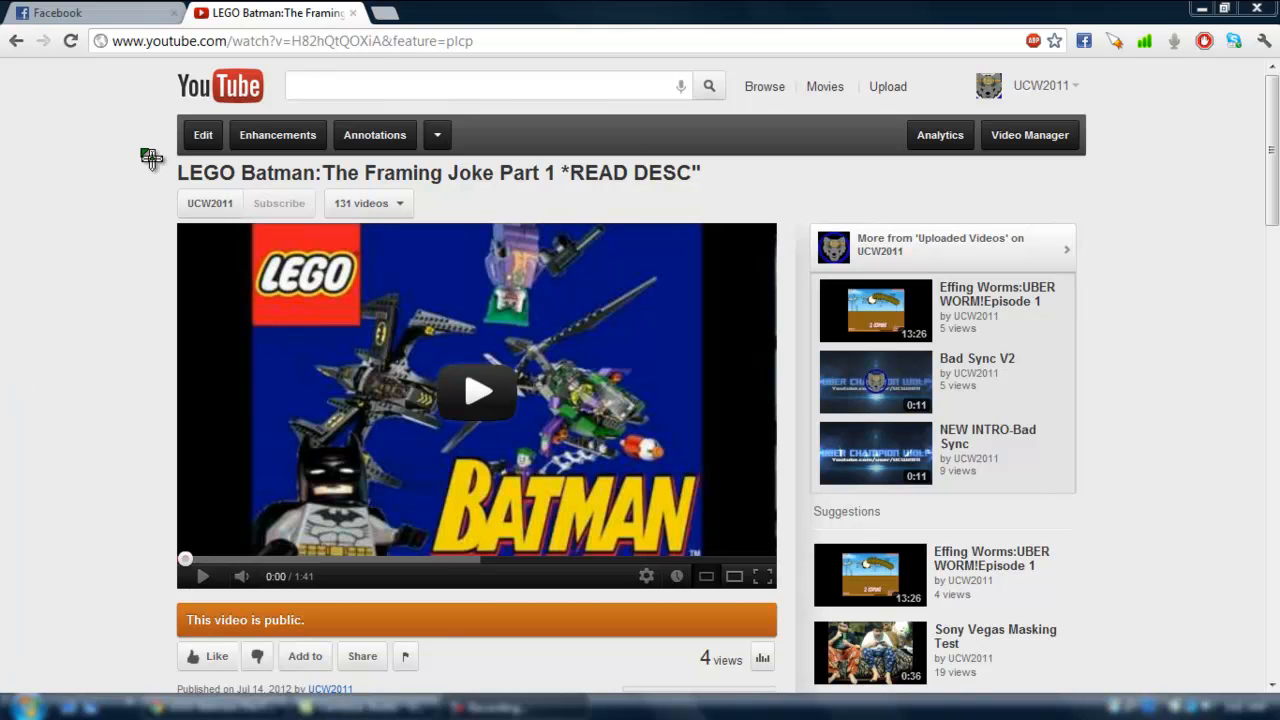
mouse_move(80, 238)
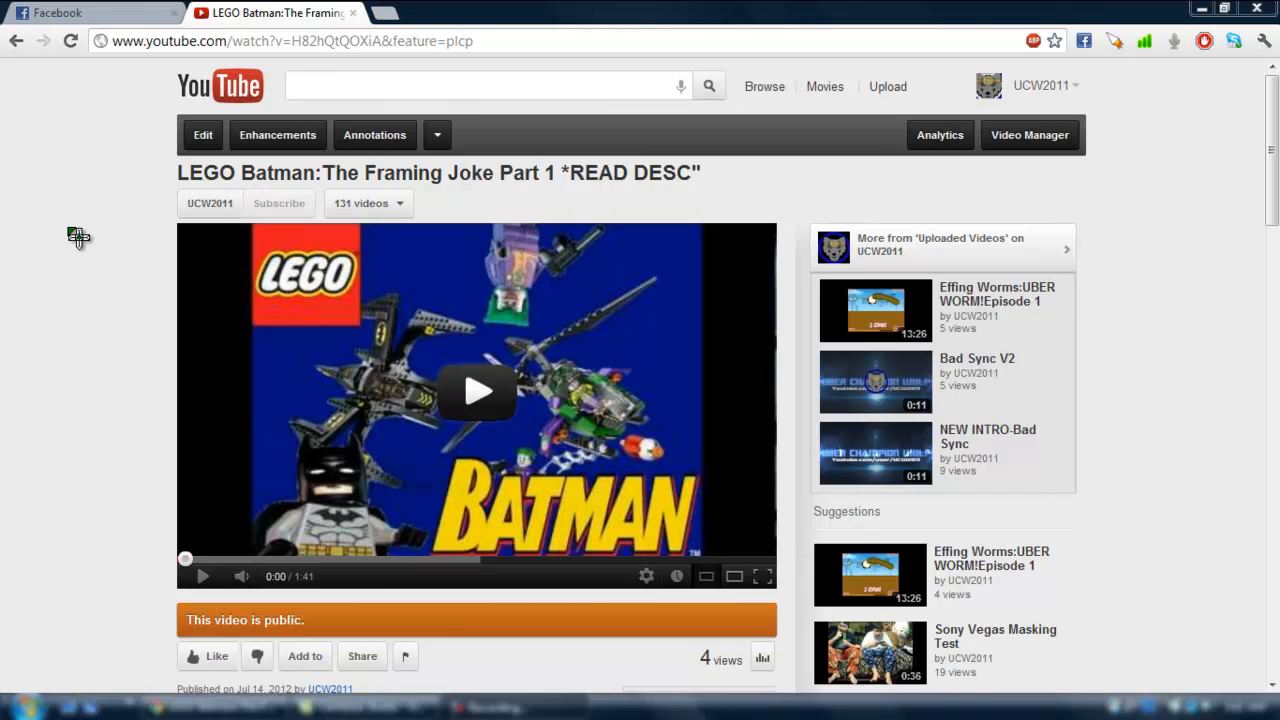
- Dismiss the welcome message and record a roughly four-second voice clip into a new mono track
click(15, 705)
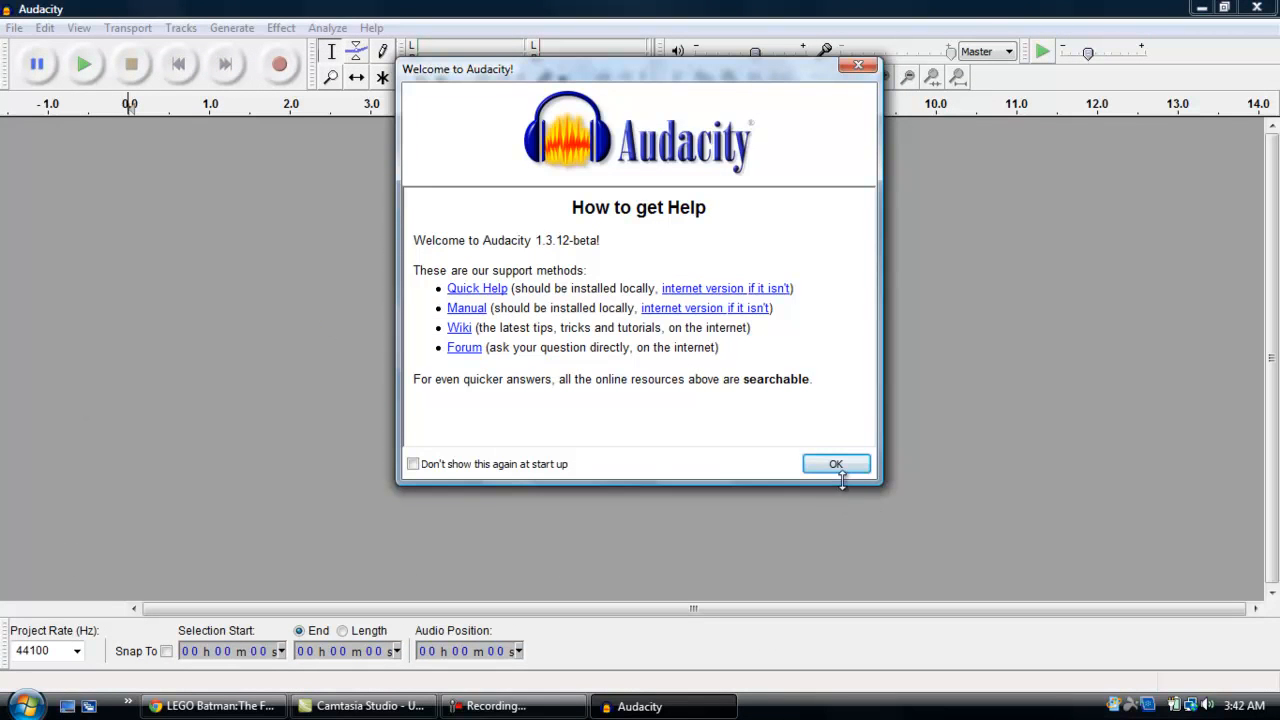
click(836, 463)
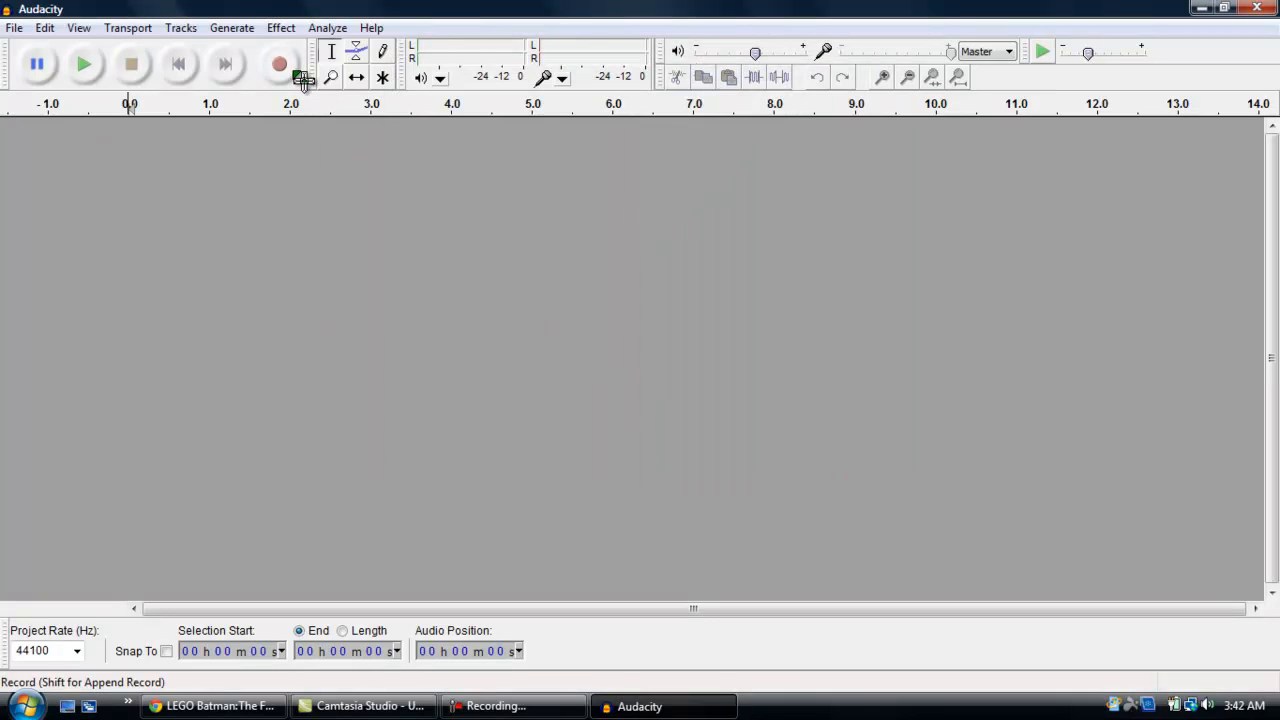
click(280, 64)
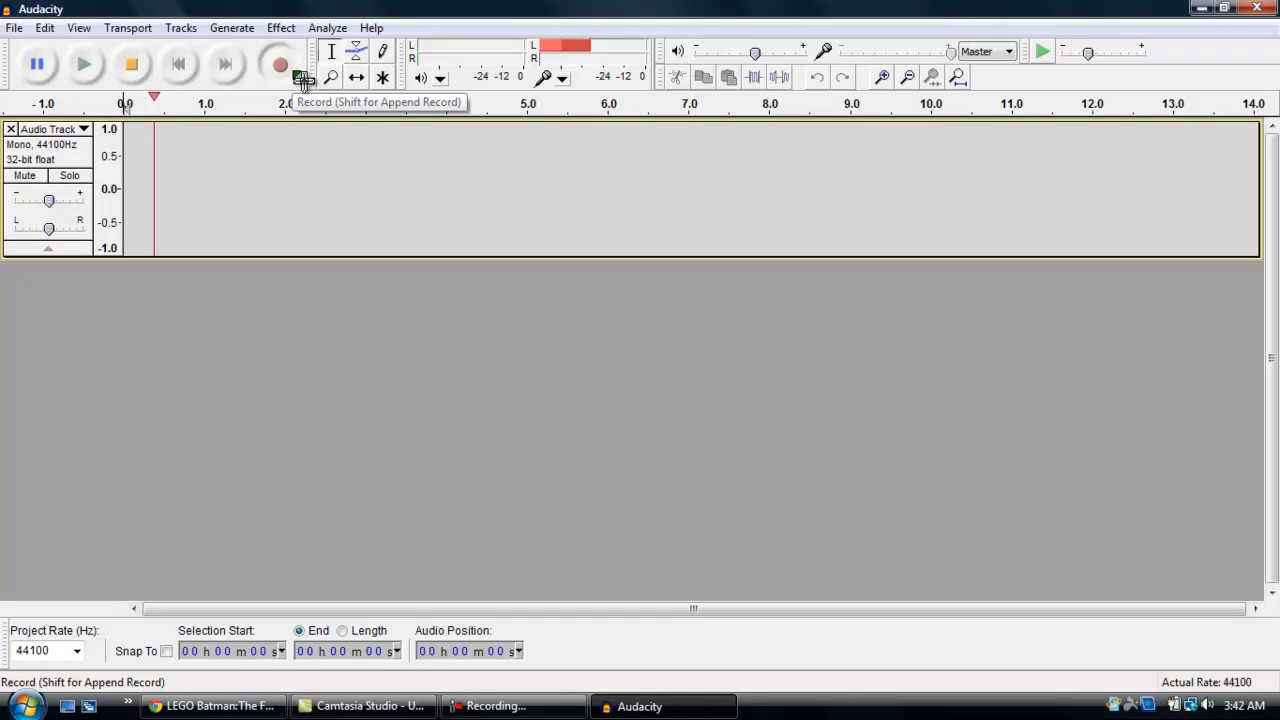
click(280, 64)
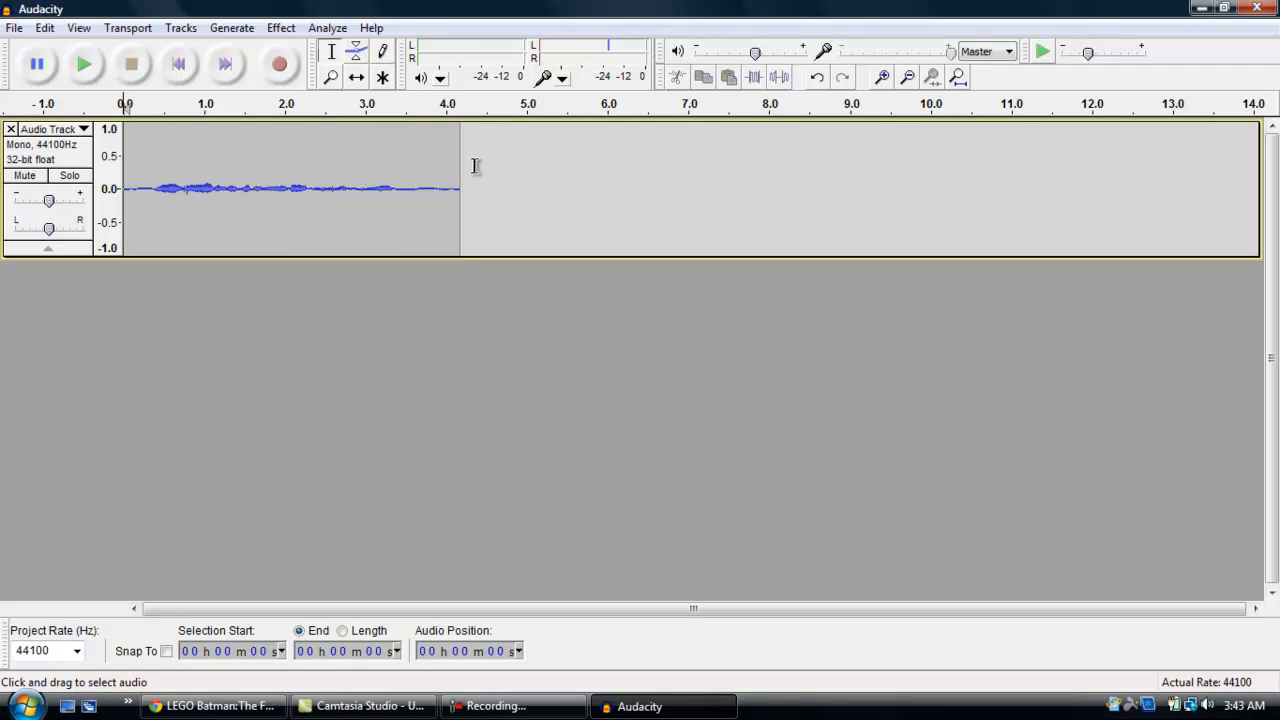
- Select the silent tail of the clip and capture it as the Noise Removal noise profile
drag(408, 190, 460, 190)
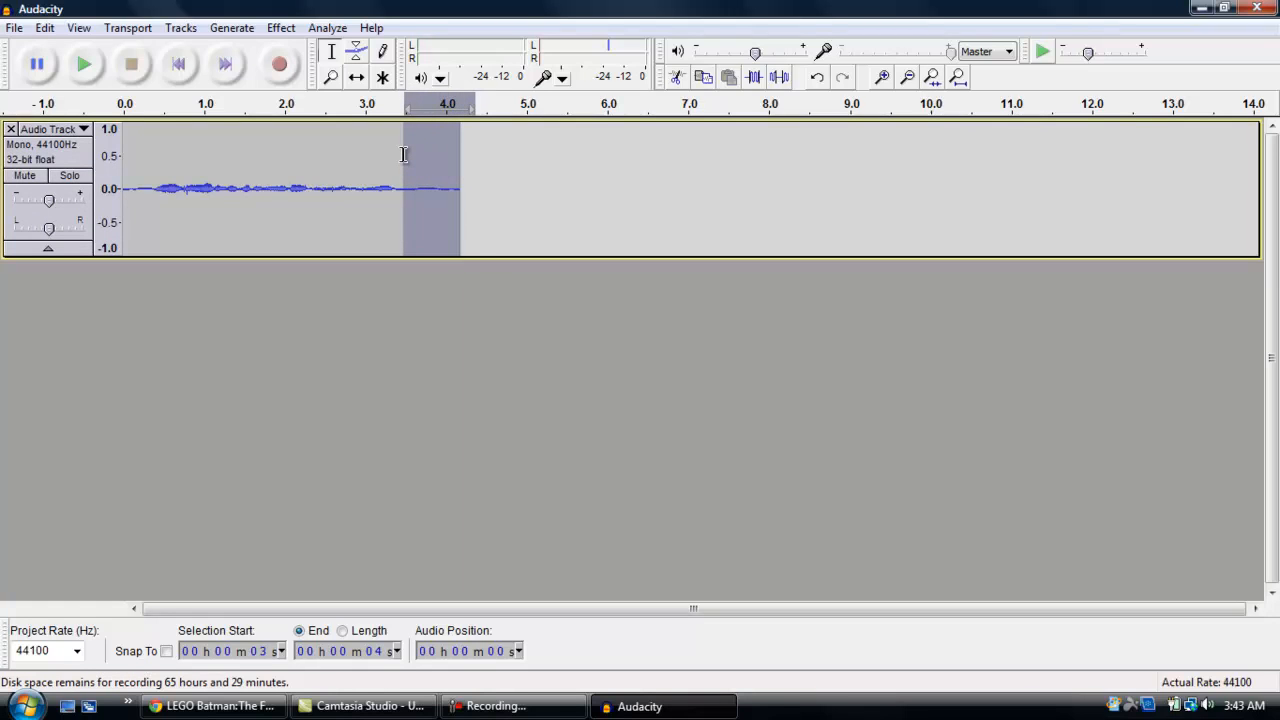
mouse_move(420, 155)
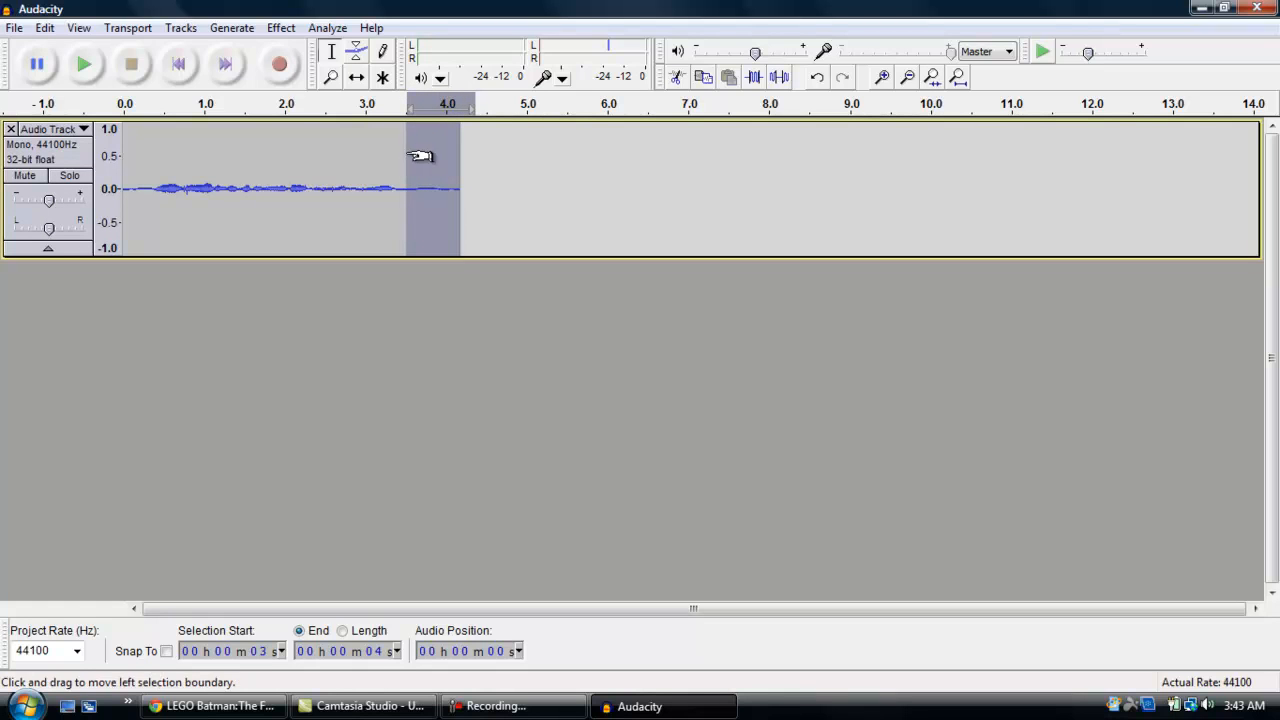
click(281, 27)
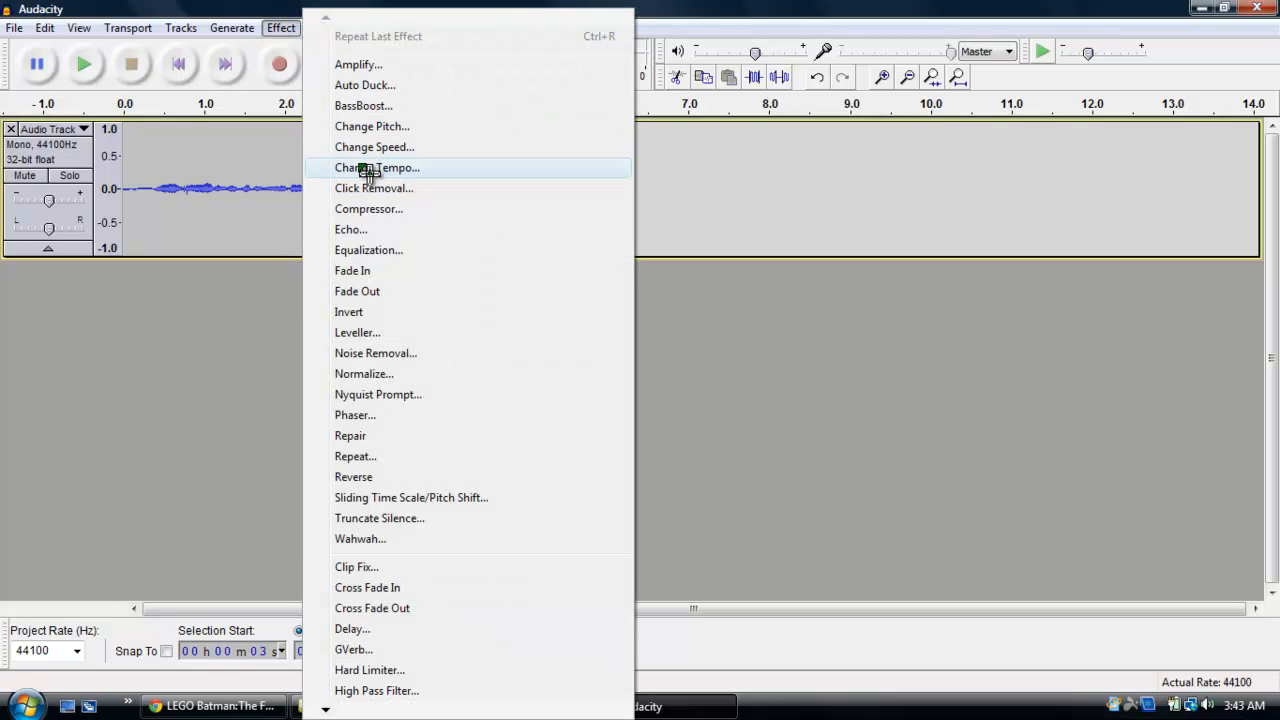
mouse_move(375, 353)
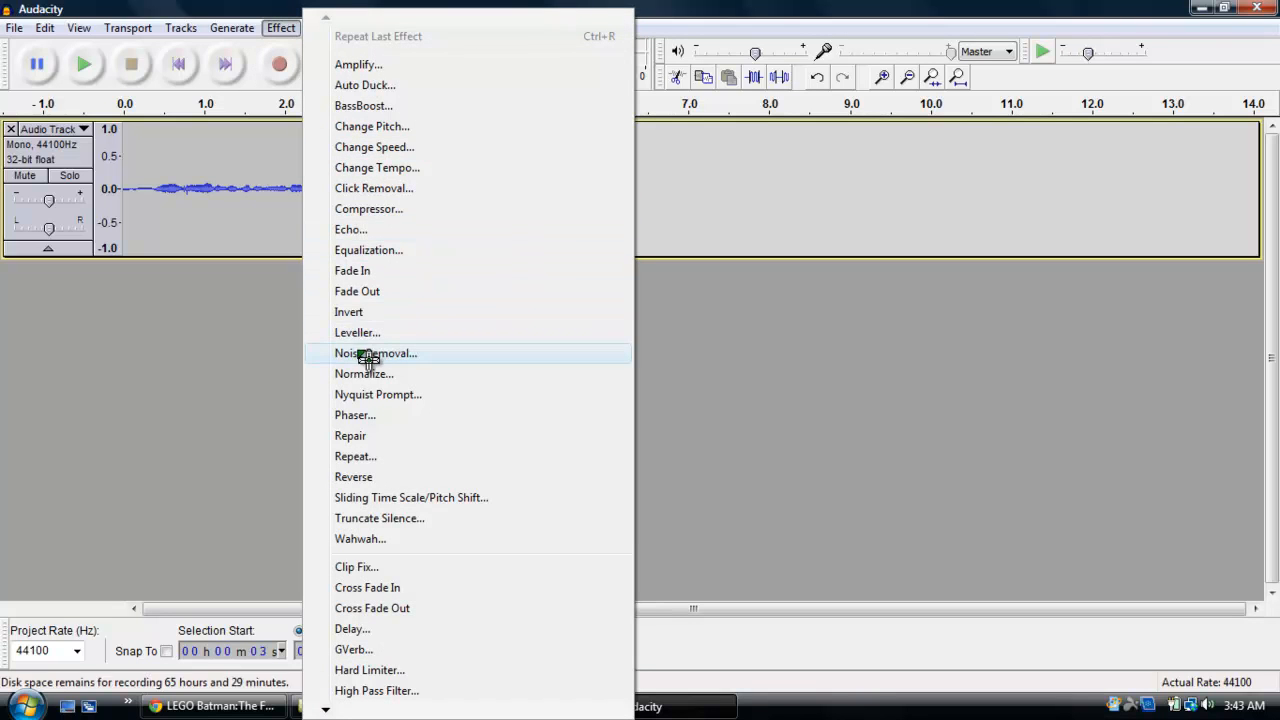
click(375, 353)
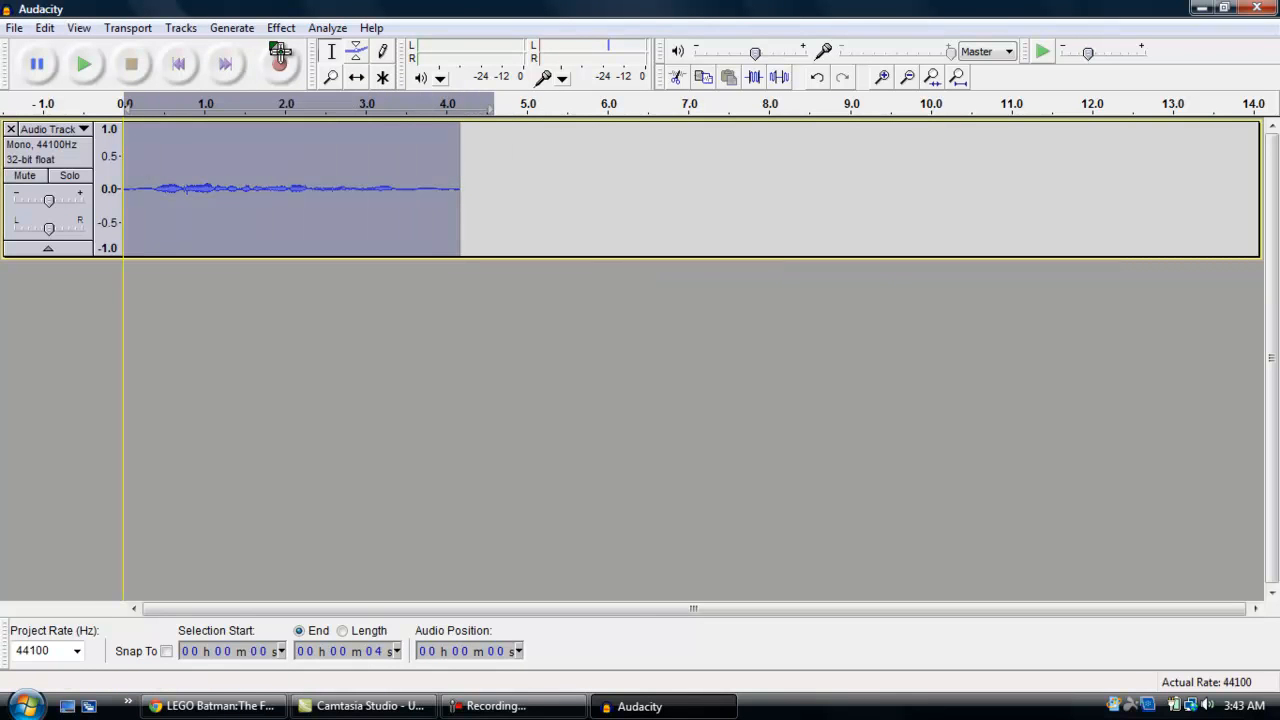
- Apply Noise Removal to the entire four-second recording
click(281, 27)
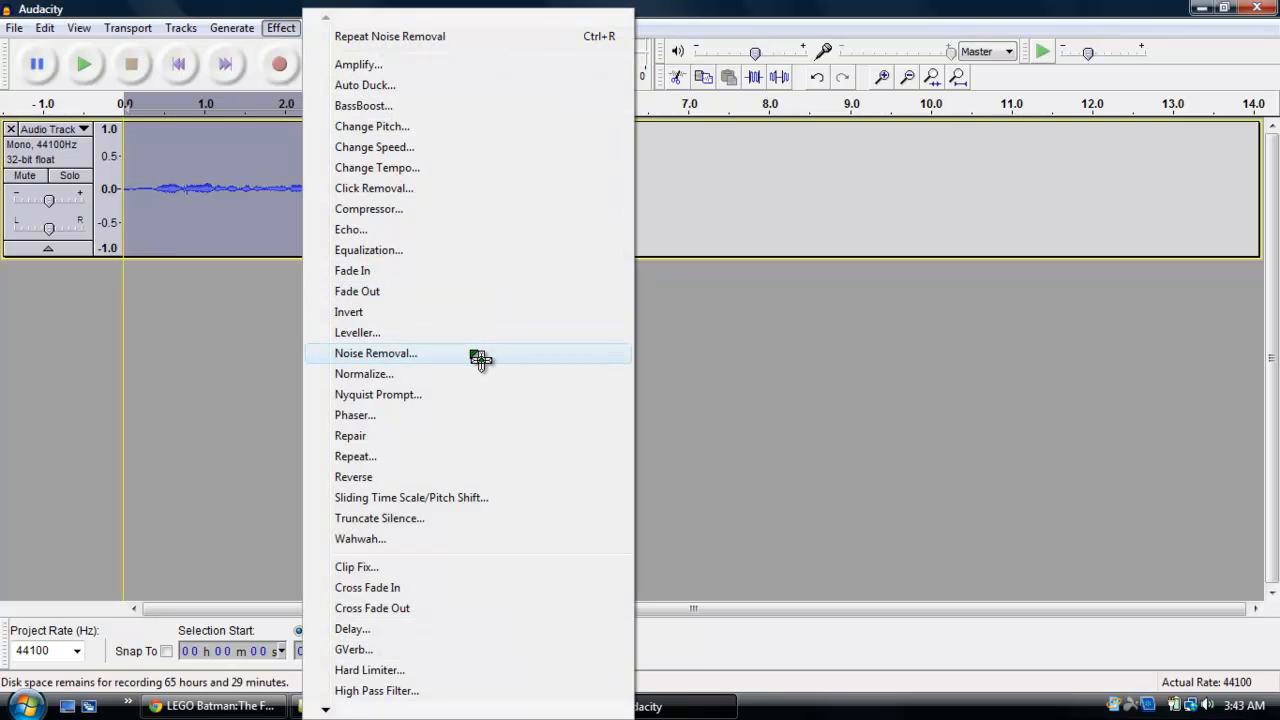
click(375, 353)
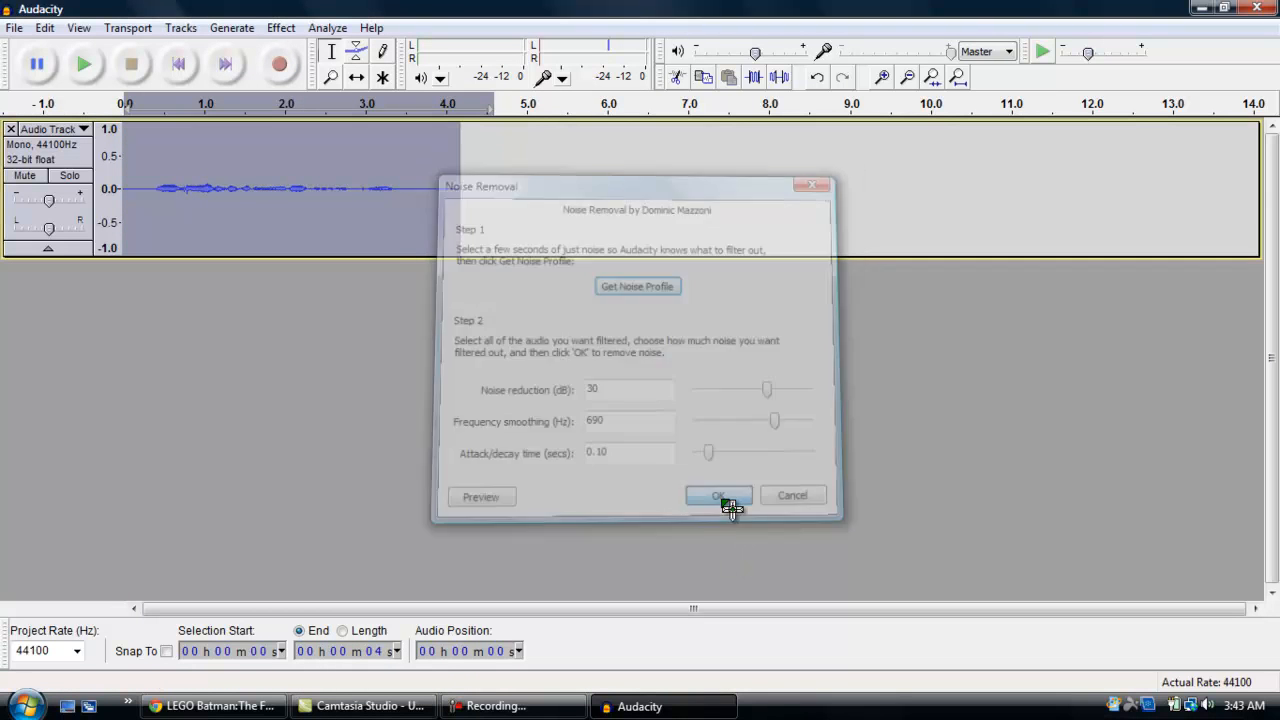
click(718, 496)
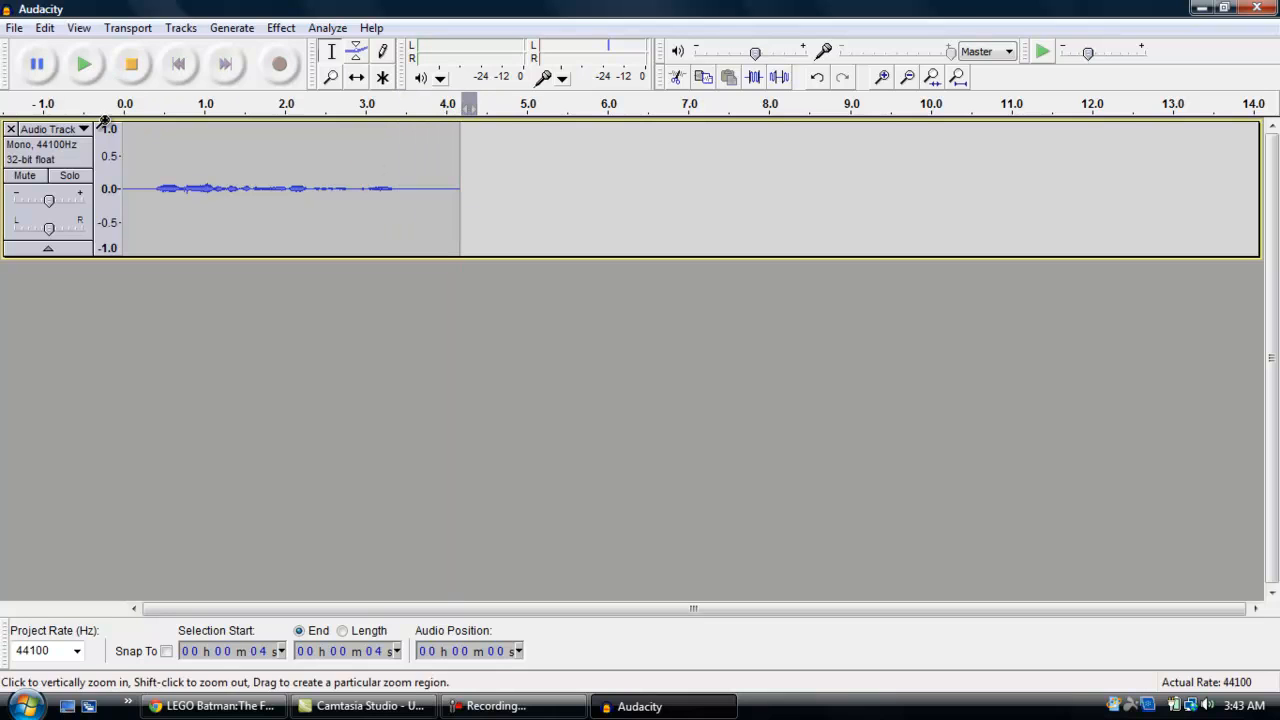
click(84, 64)
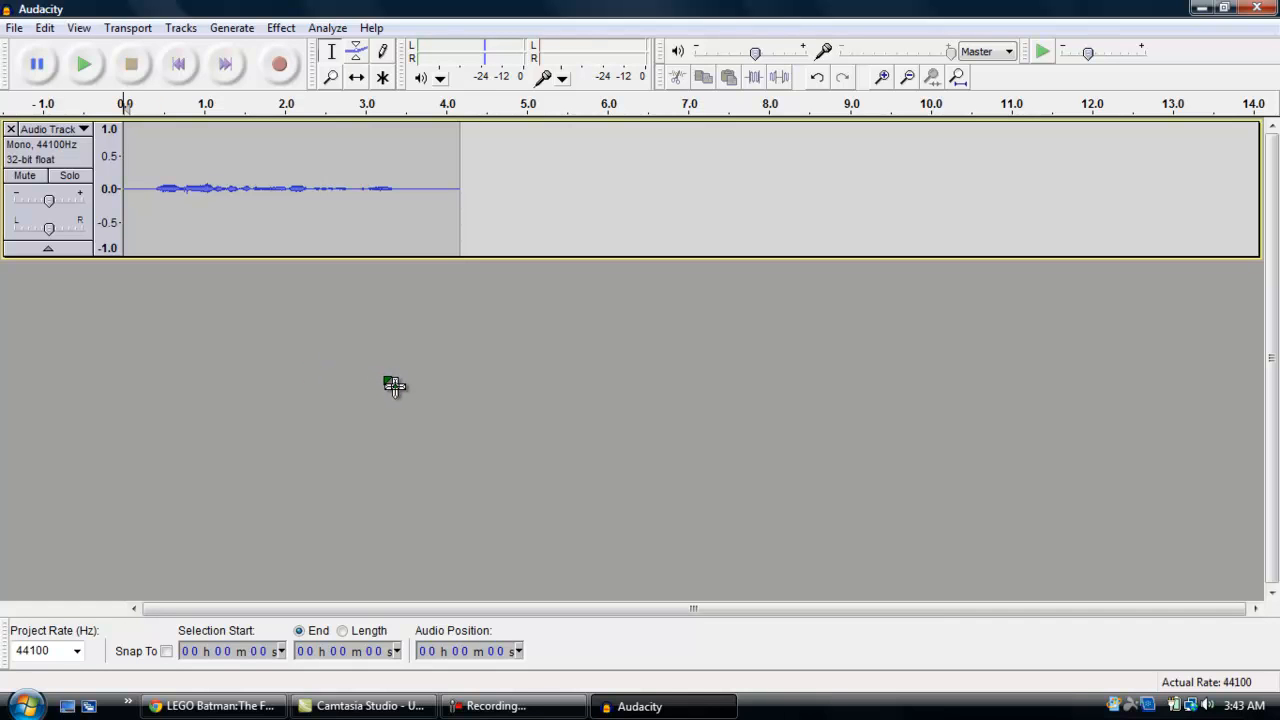
mouse_move(483, 565)
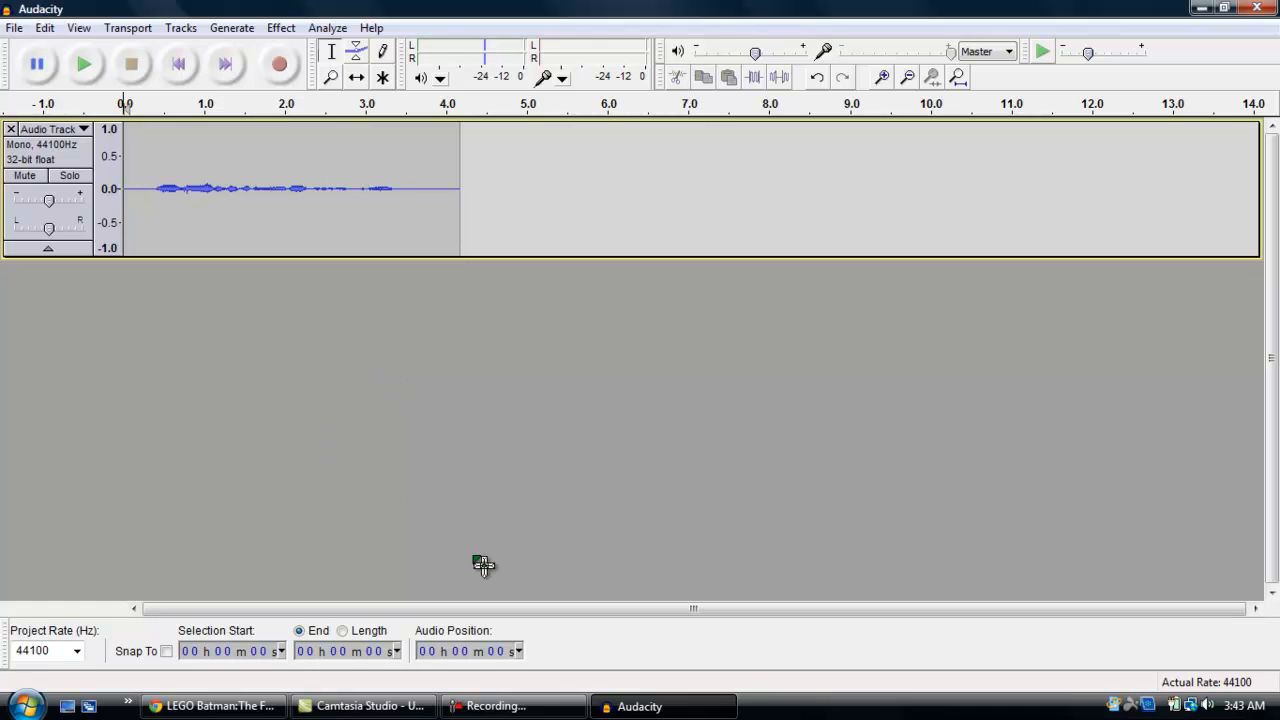